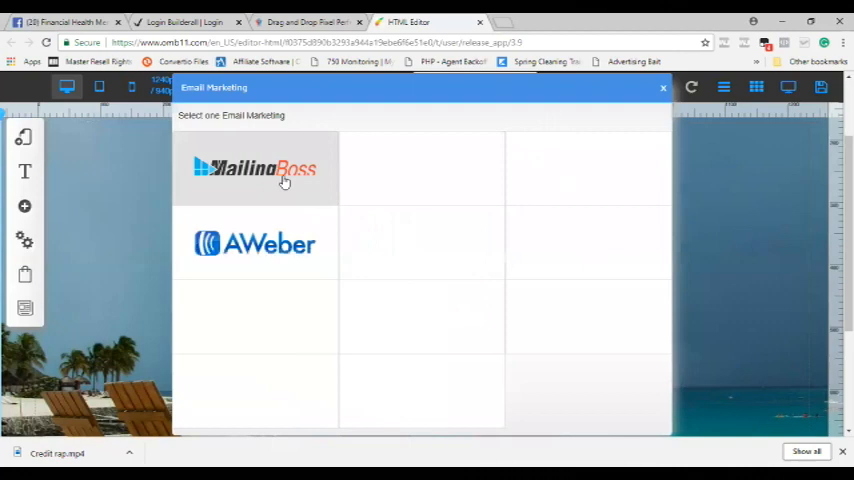
Select MailingBoss as the opt-in's email marketing integration.
click(255, 168)
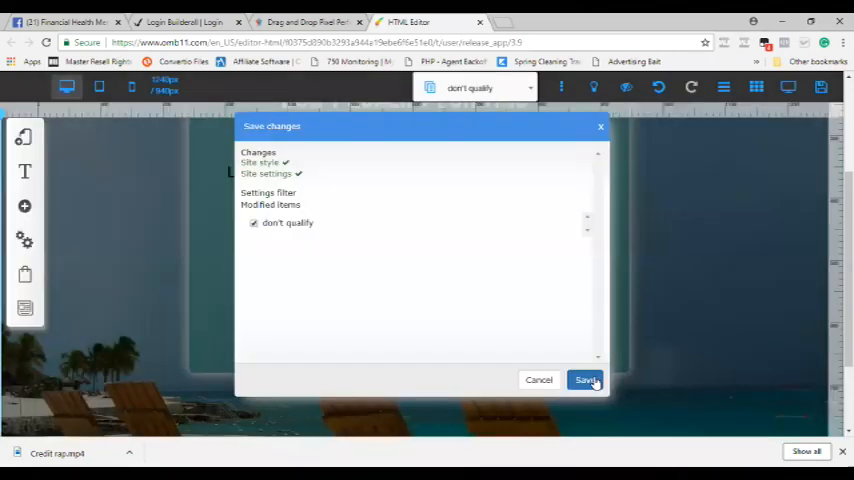
Save the style and settings changes for the 'don't qualify' page.
click(585, 380)
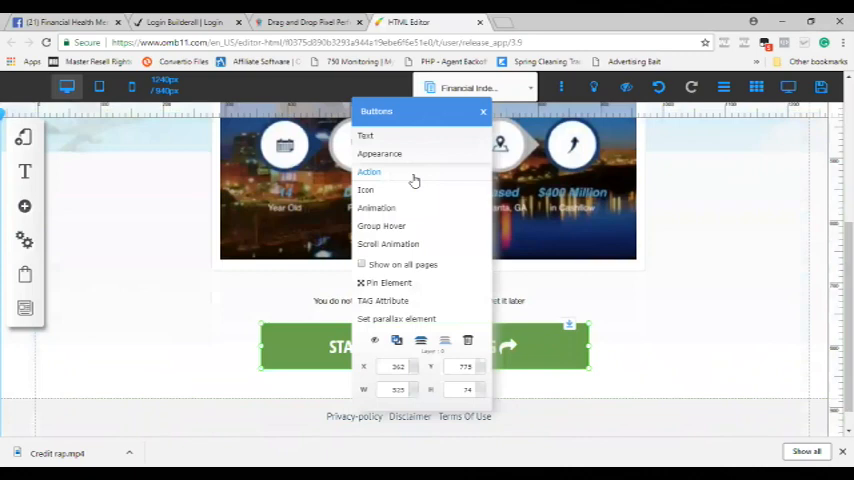
Open the START INCOME SHIFTING button's Action settings and edit its web link address.
click(369, 172)
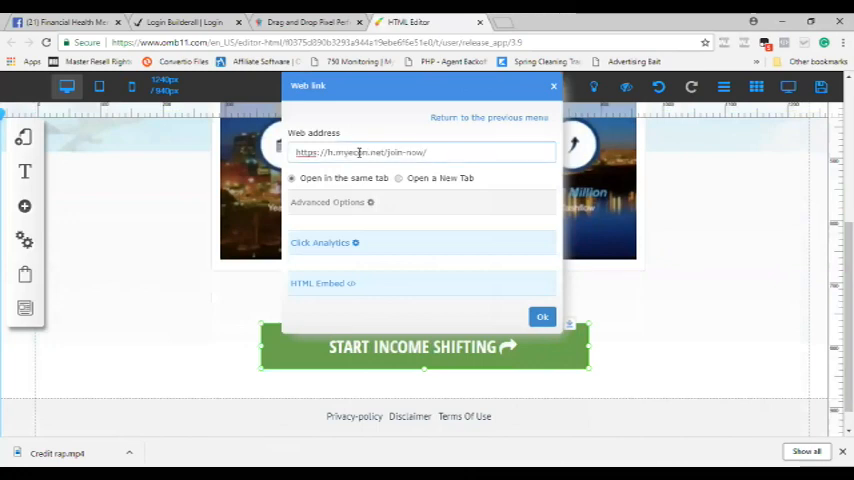
click(542, 317)
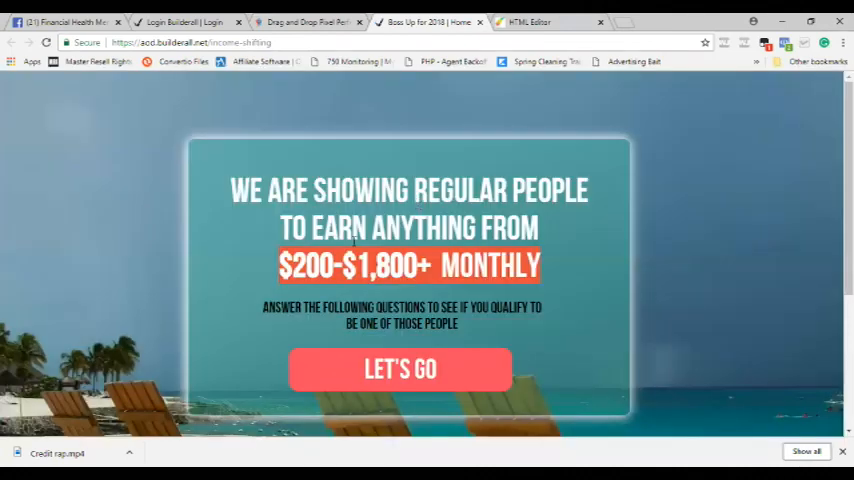
Answer 'RIGHT NOW!' on question 4 to reach the opt-in form.
click(400, 369)
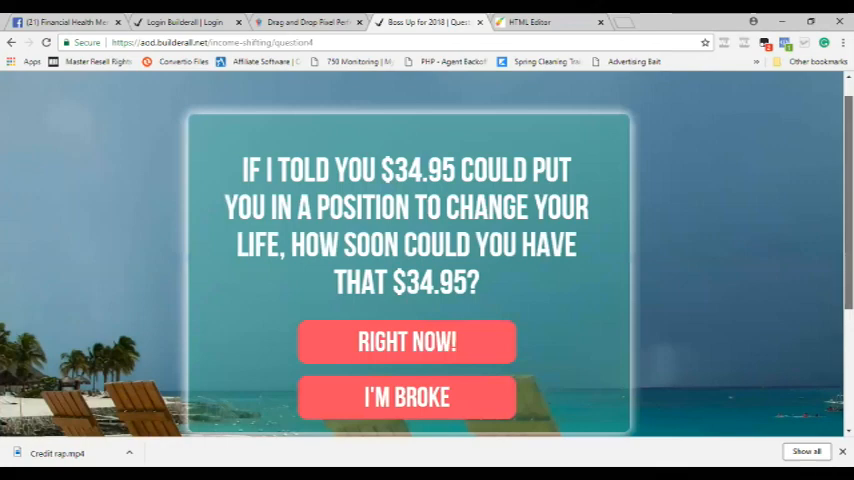
click(406, 341)
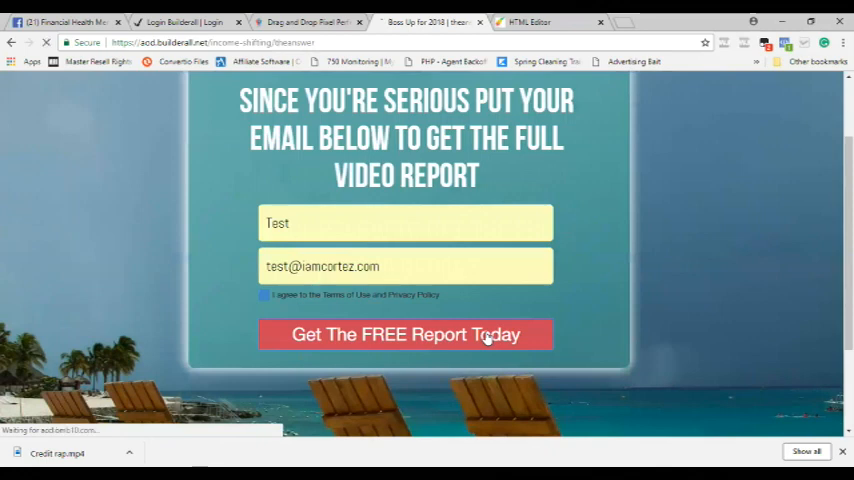
click(406, 334)
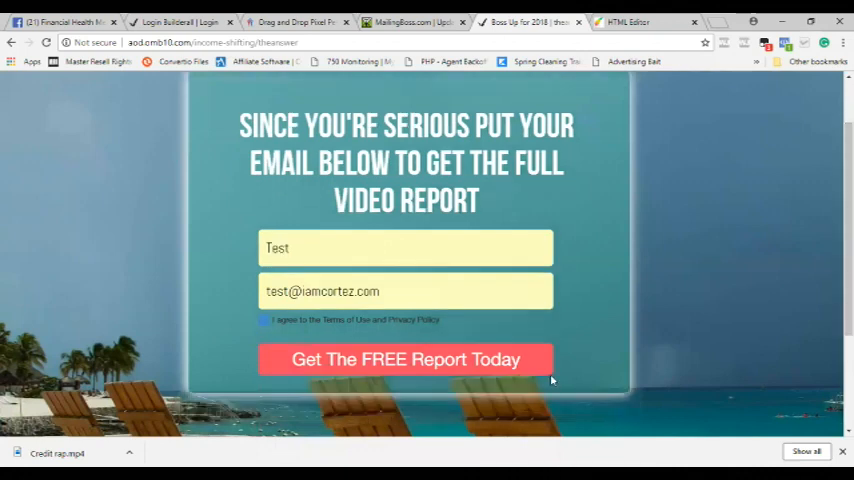
Resubmit the test sign-up via 'Get The FREE Report Today' to check the redirect.
click(406, 359)
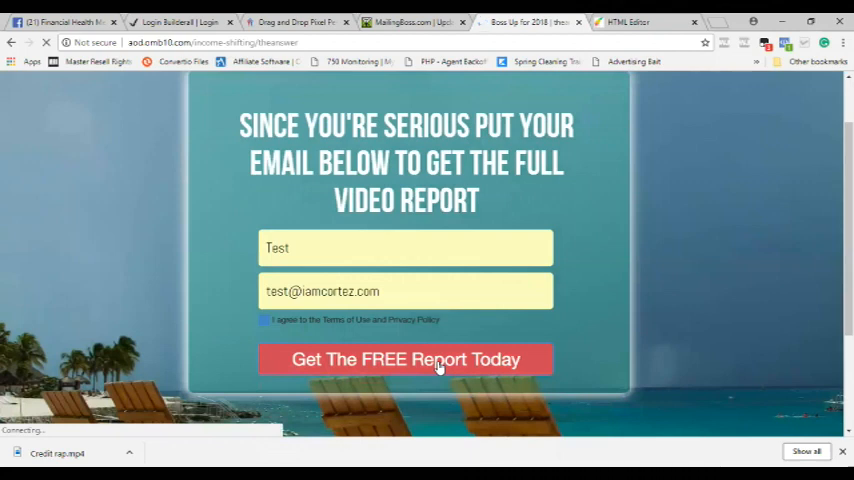